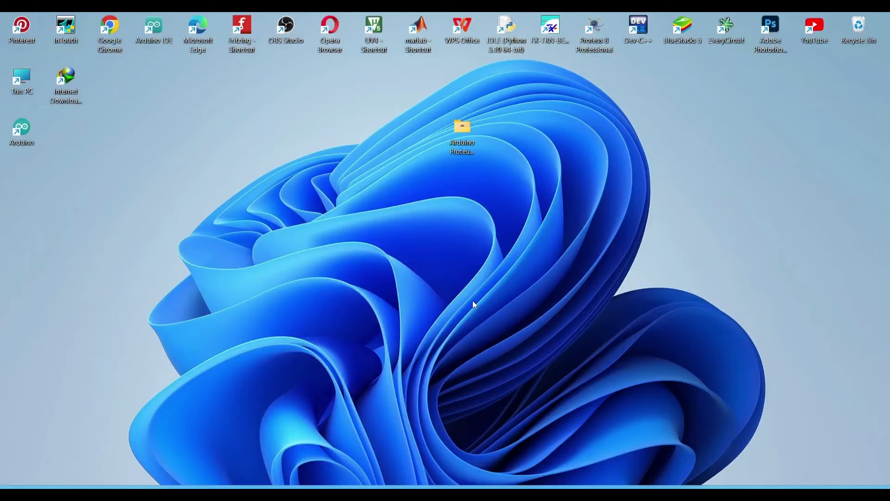
{"action": "mouse_move", "coordinate": [483, 306]}
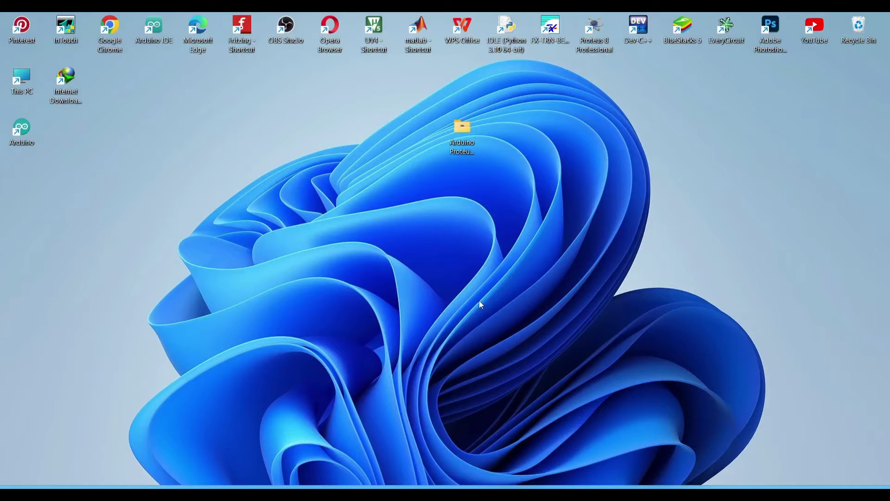
{"action": "mouse_move", "coordinate": [415, 303]}
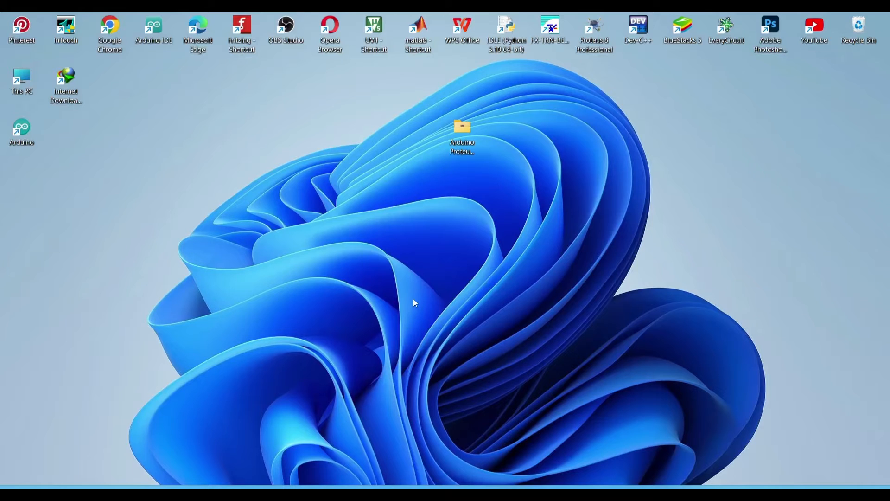
{"action": "mouse_move", "coordinate": [429, 297]}
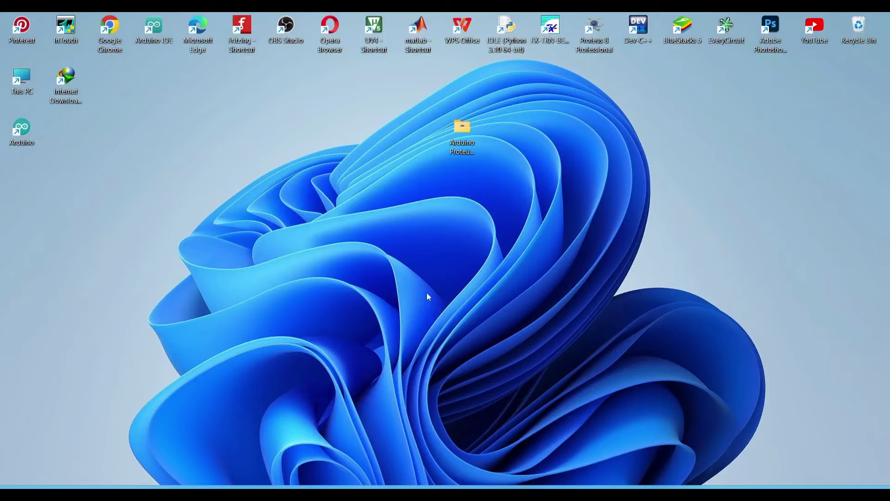
{"action": "mouse_move", "coordinate": [452, 330]}
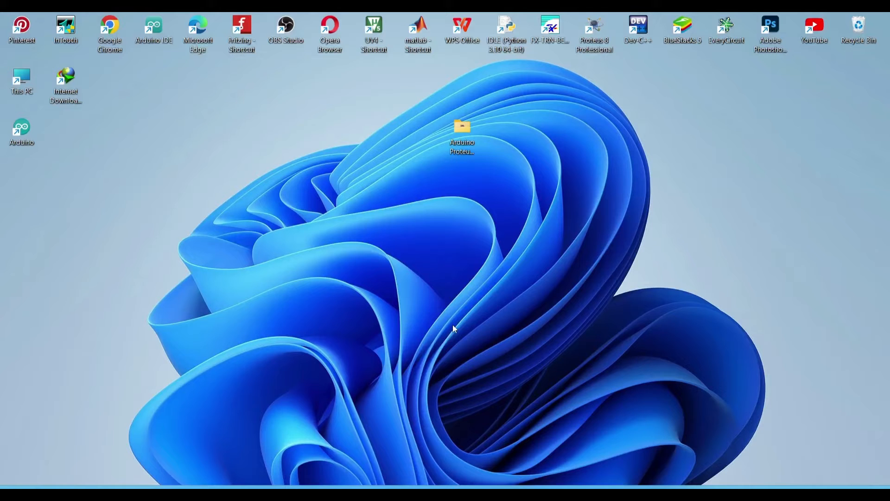
{"action": "mouse_move", "coordinate": [603, 353]}
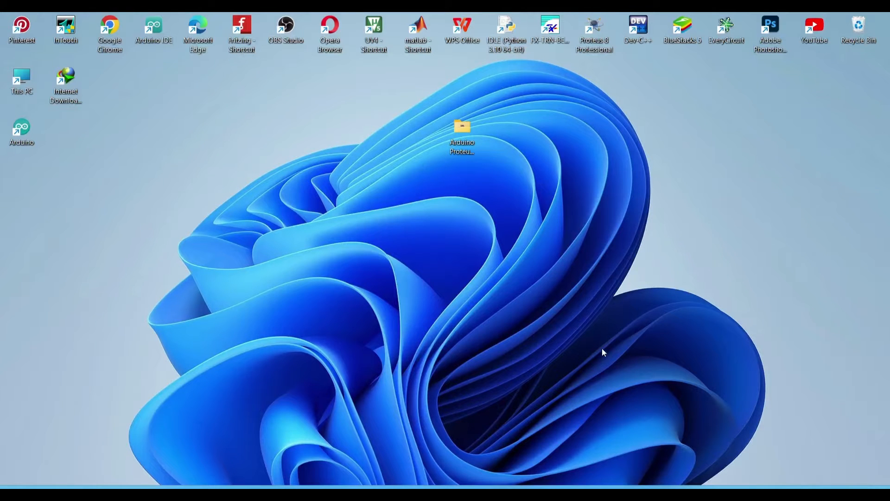
Launch Proteus and start a new project named DHT11SM
{"action": "double_click", "coordinate": [595, 22]}
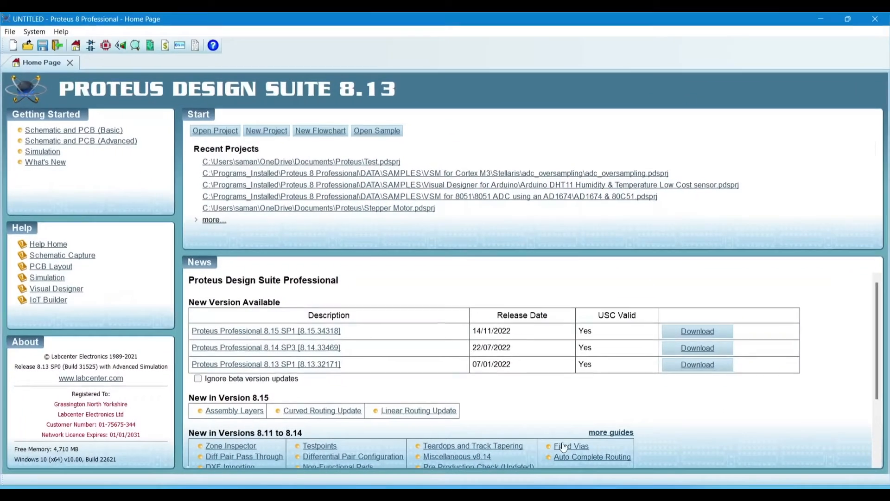
{"action": "mouse_move", "coordinate": [209, 159]}
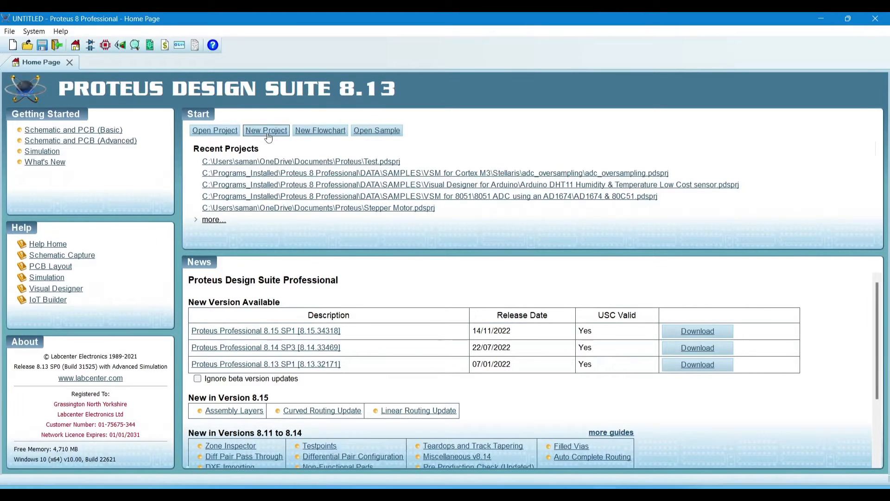
{"action": "left_click", "coordinate": [266, 130]}
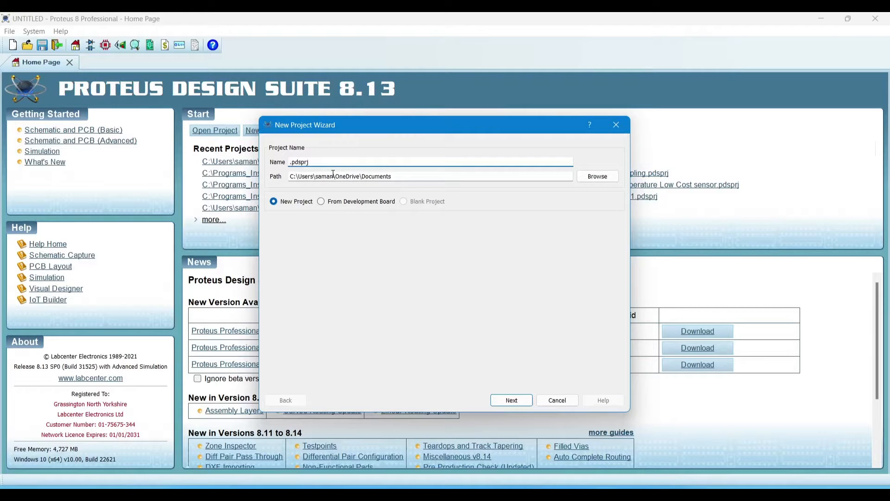
{"action": "type", "text": "ardui"}
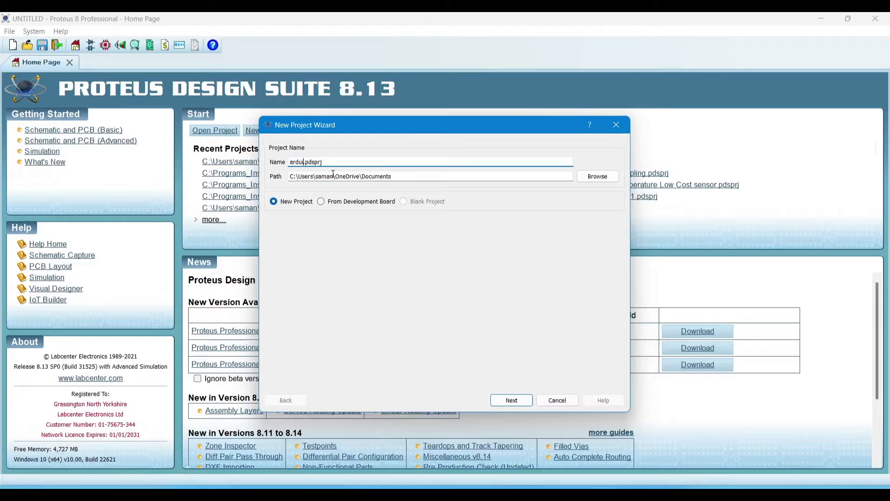
{"action": "key", "text": "BackSpace"}
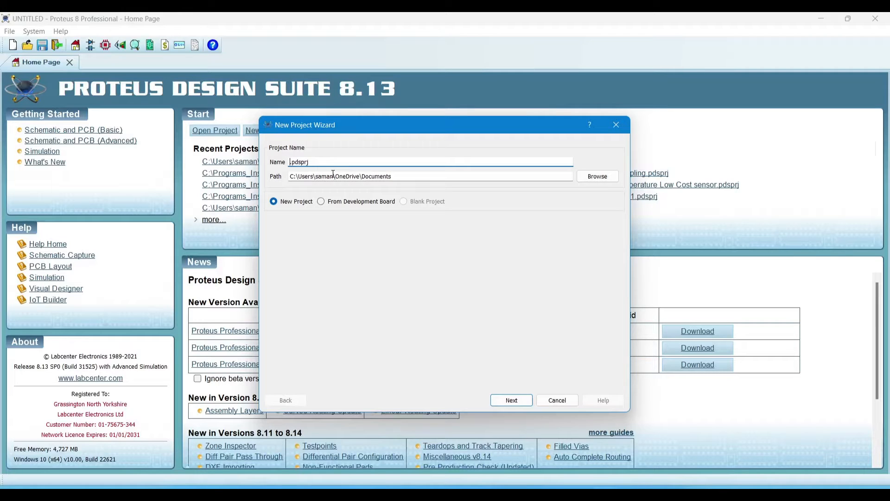
{"action": "type", "text": "D"}
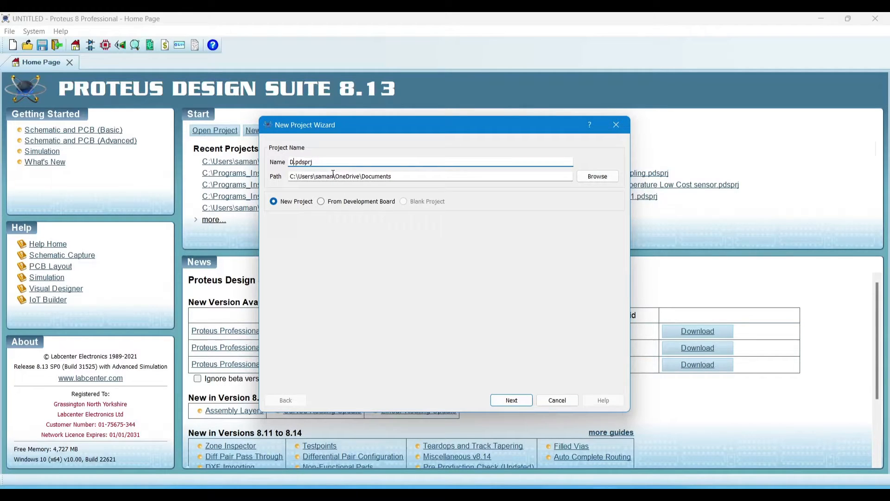
{"action": "type", "text": "HT"}
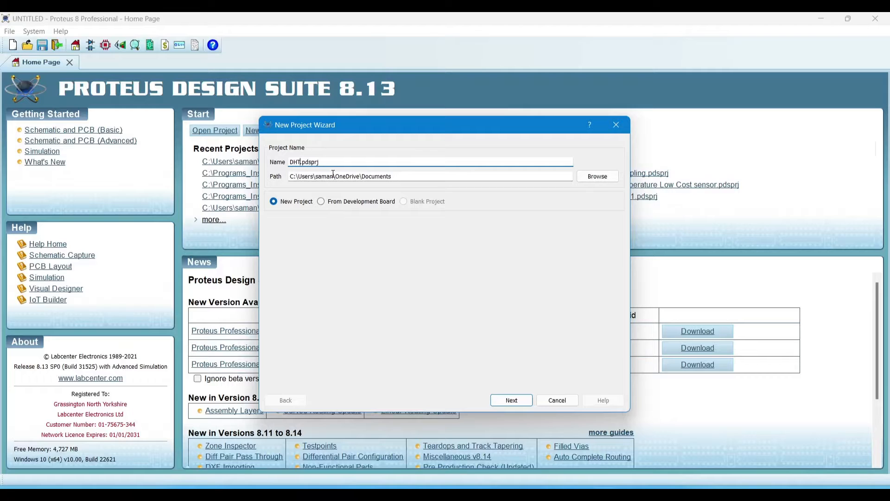
{"action": "type", "text": "11S"}
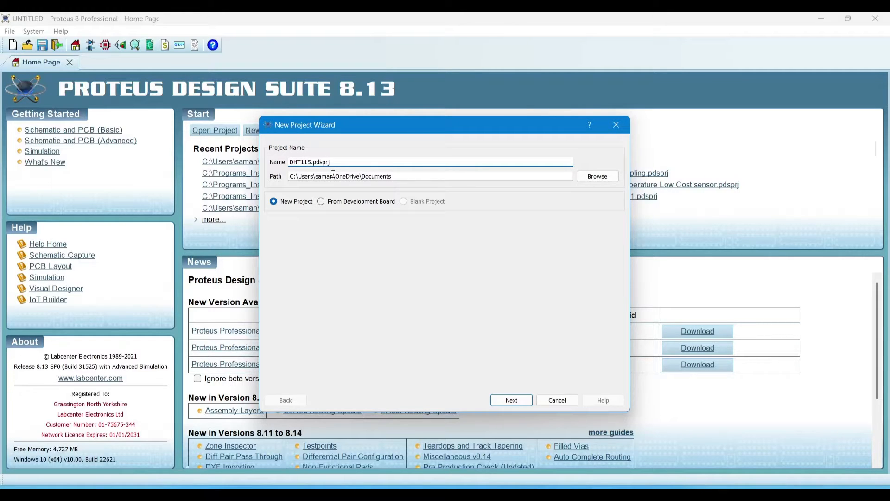
{"action": "type", "text": "M"}
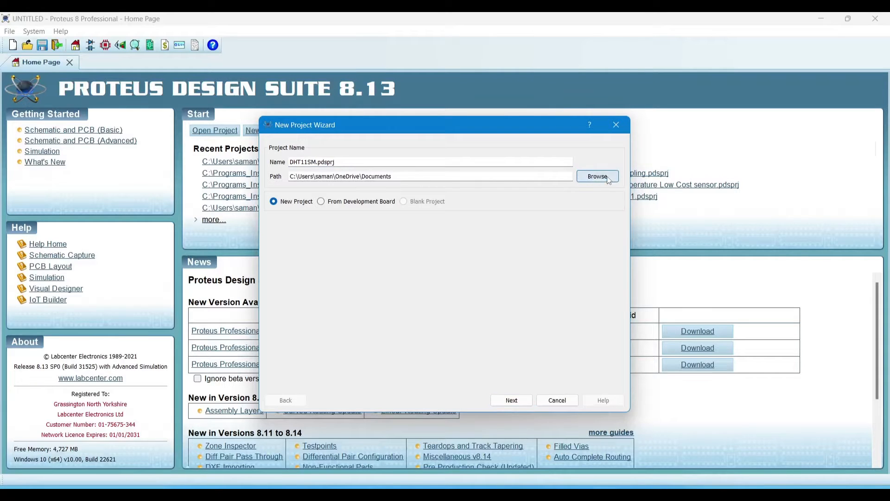
Set the project save location to the Proteus folder inside Documents
{"action": "left_click", "coordinate": [597, 176]}
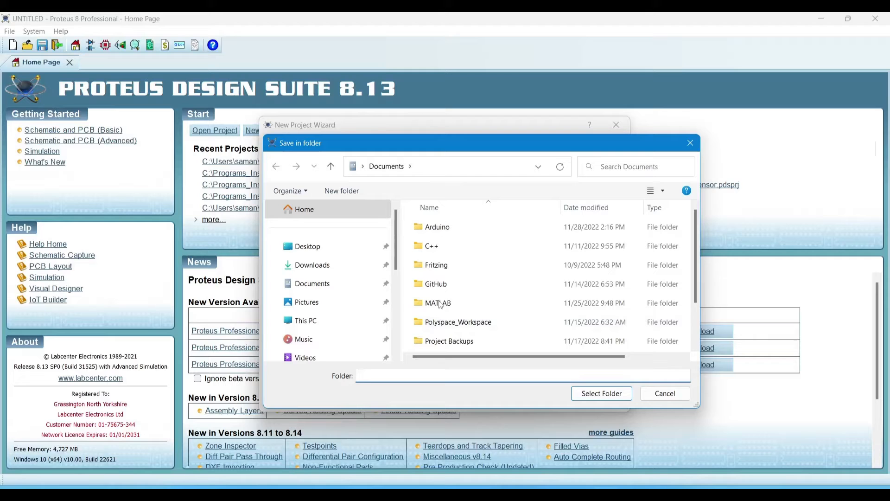
{"action": "scroll", "scroll_direction": "down", "scroll_amount": 3}
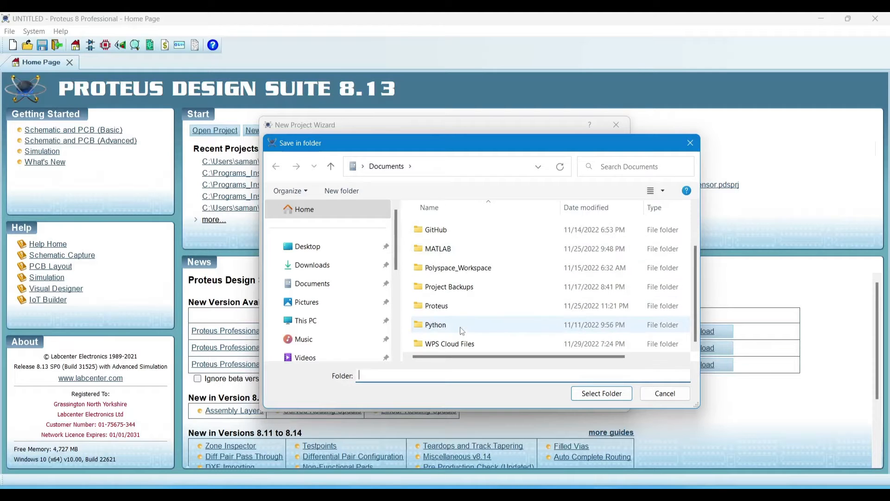
{"action": "left_click", "coordinate": [436, 306]}
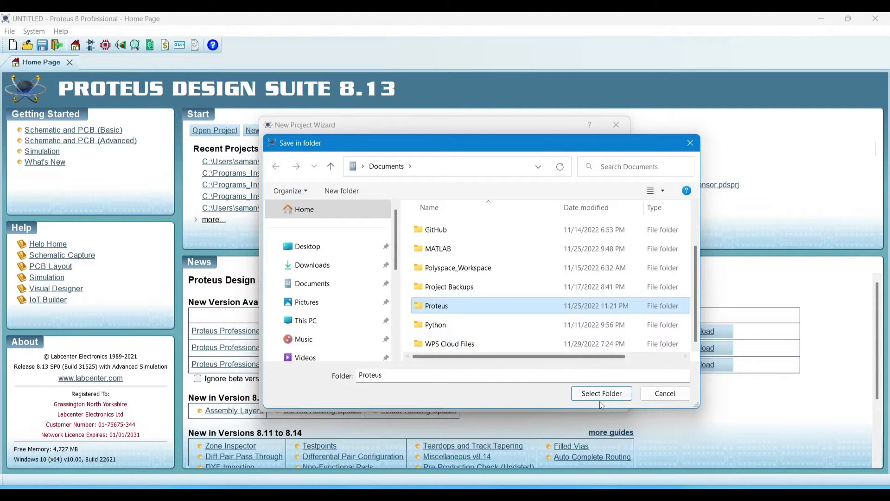
{"action": "left_click", "coordinate": [602, 393]}
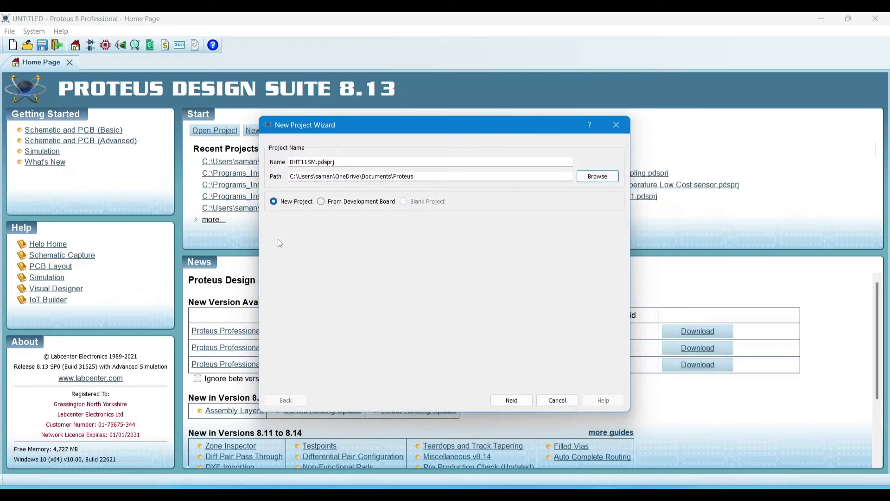
{"action": "mouse_move", "coordinate": [358, 313]}
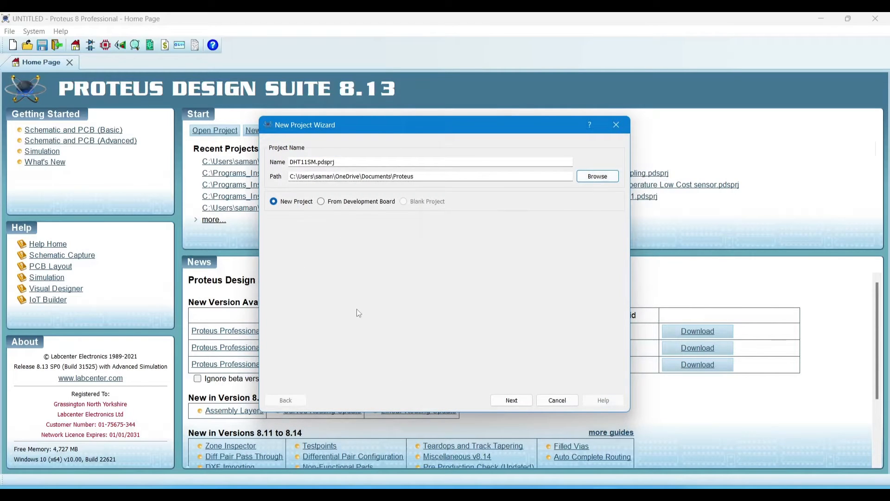
Advance the wizard keeping the DEFAULT schematic template and No Firmware Project
{"action": "left_click", "coordinate": [511, 400]}
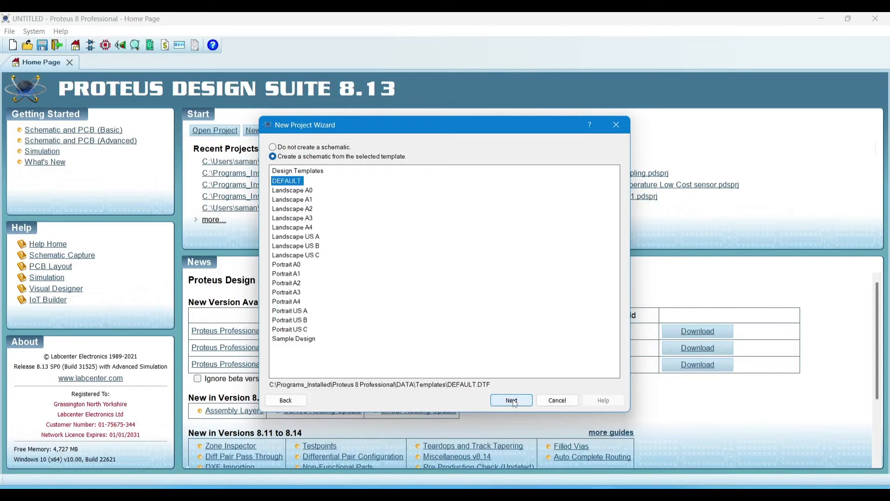
{"action": "left_click", "coordinate": [511, 400]}
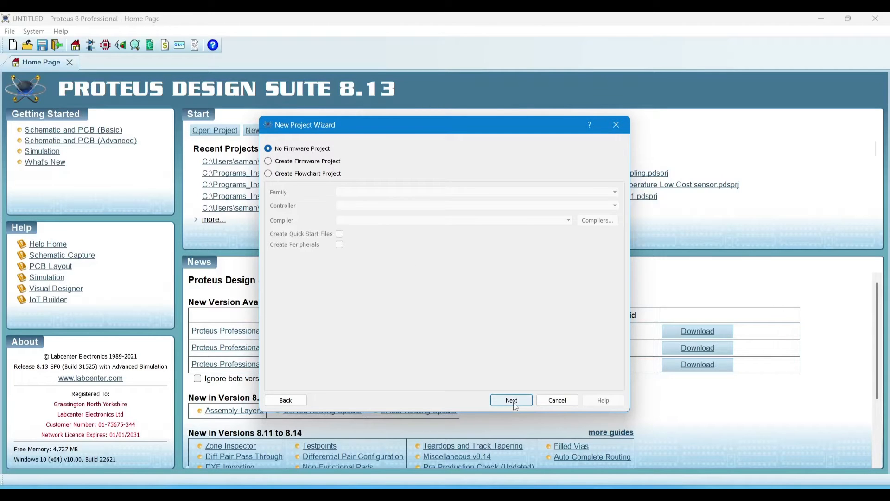
{"action": "left_click", "coordinate": [511, 399]}
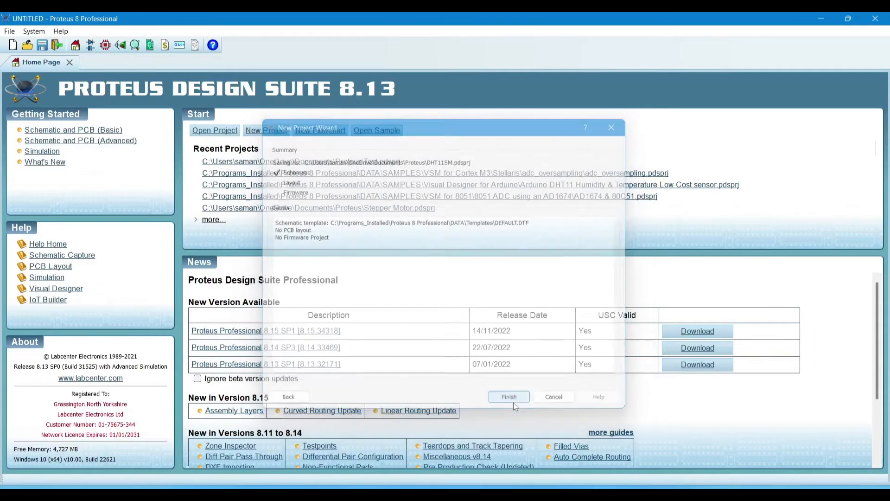
Finish the wizard, then search Pick Devices for the DHT11 sensor and add it
{"action": "left_click", "coordinate": [509, 396]}
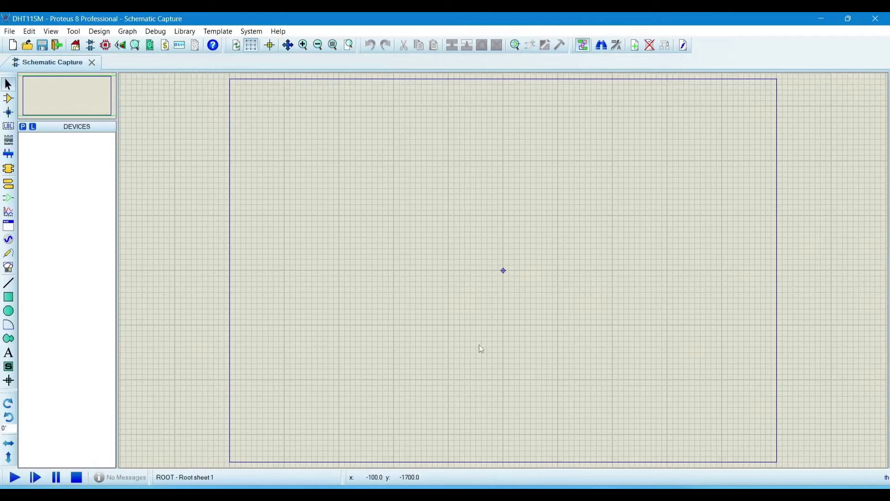
{"action": "mouse_move", "coordinate": [356, 221]}
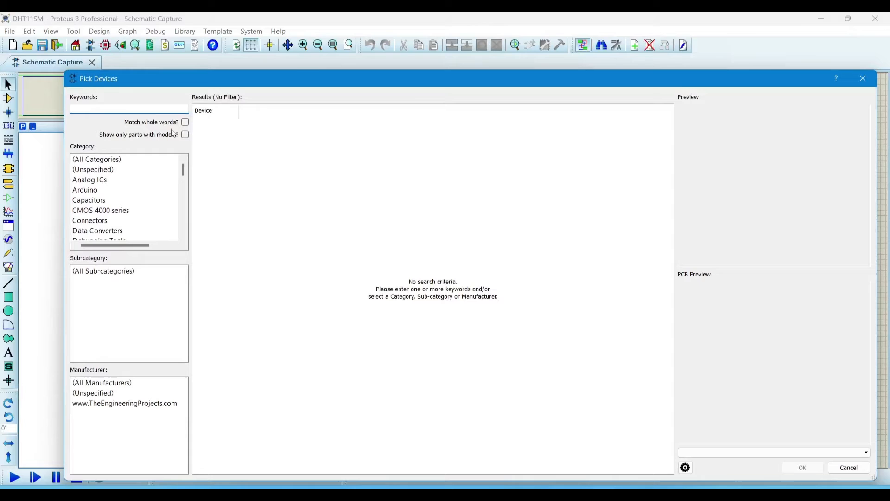
{"action": "left_click", "coordinate": [123, 108]}
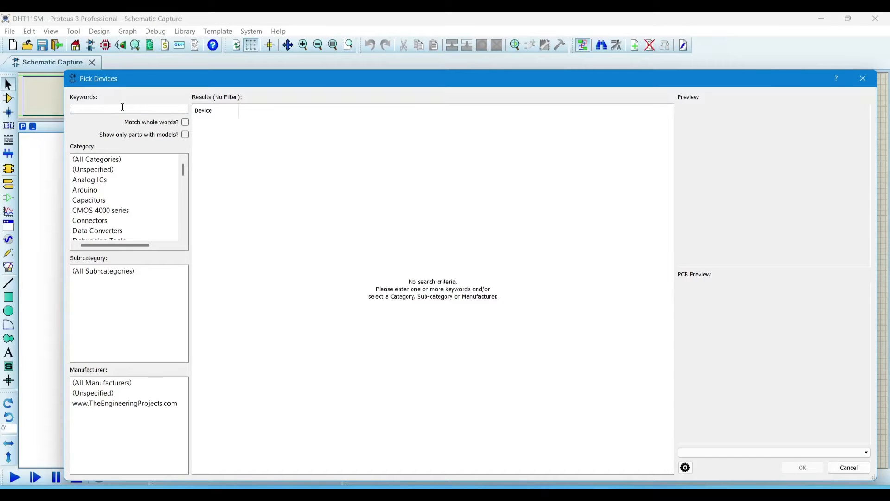
{"action": "type", "text": "ardu"}
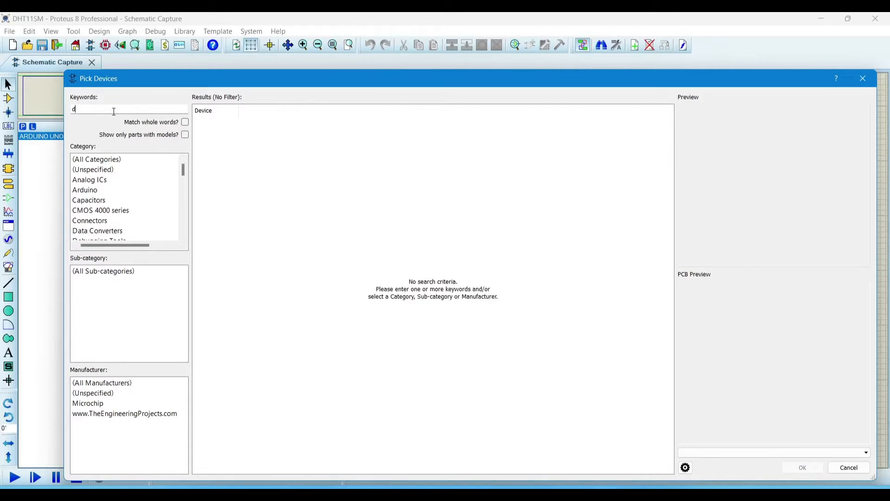
{"action": "type", "text": "ht11"}
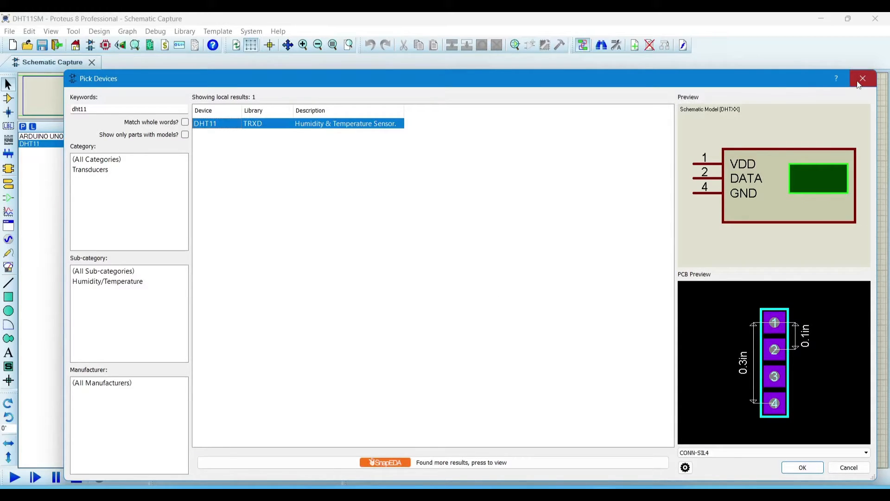
{"action": "left_click", "coordinate": [862, 78]}
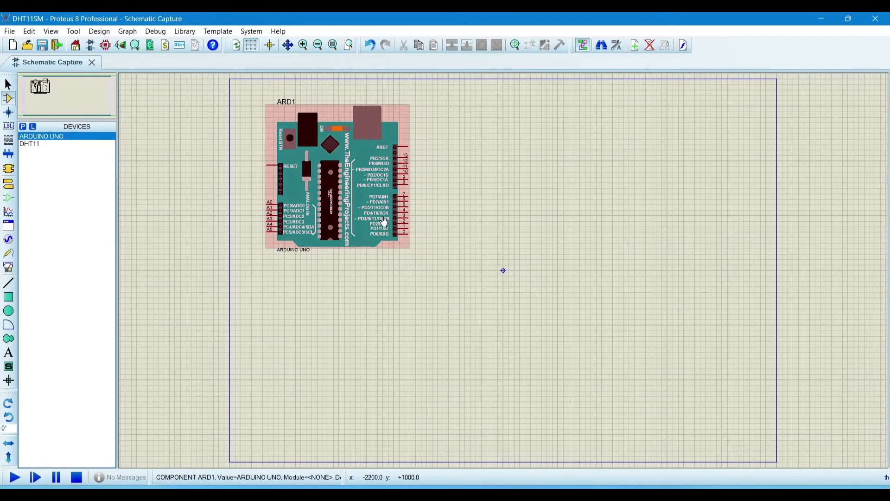
Place the DHT11 near the Arduino with POWER and GROUND terminals
{"action": "left_click", "coordinate": [31, 143]}
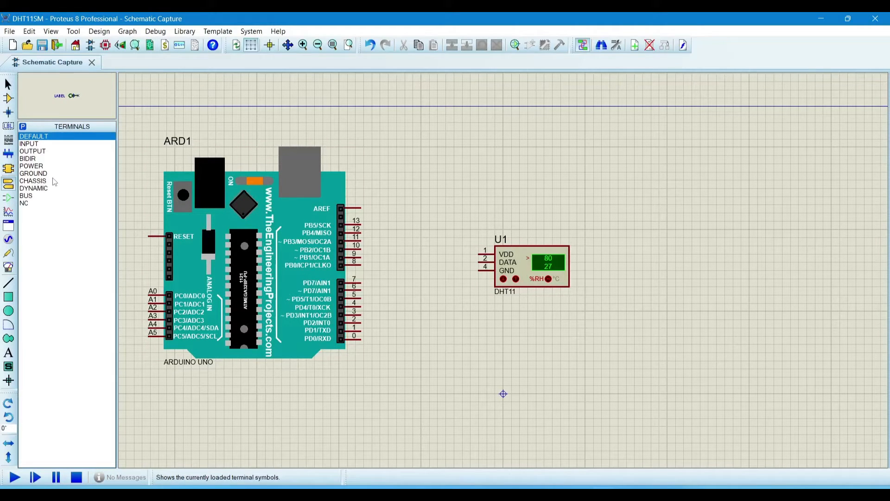
{"action": "left_click", "coordinate": [30, 166]}
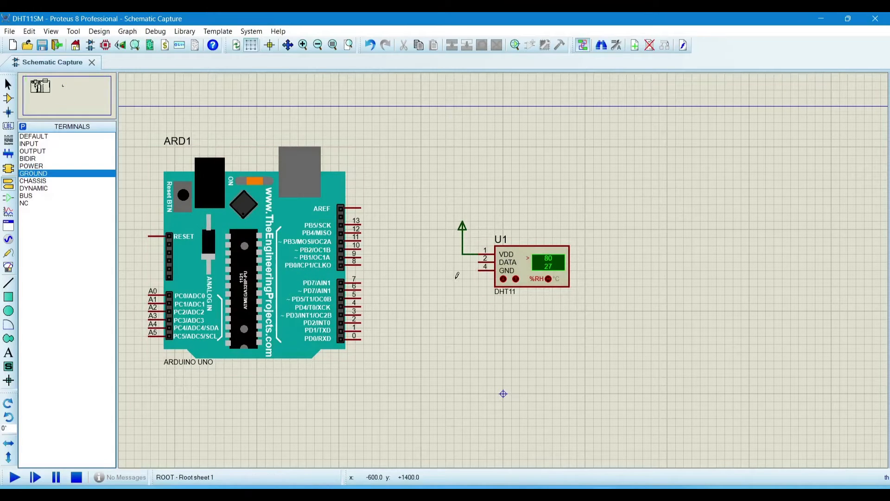
{"action": "left_click", "coordinate": [470, 269]}
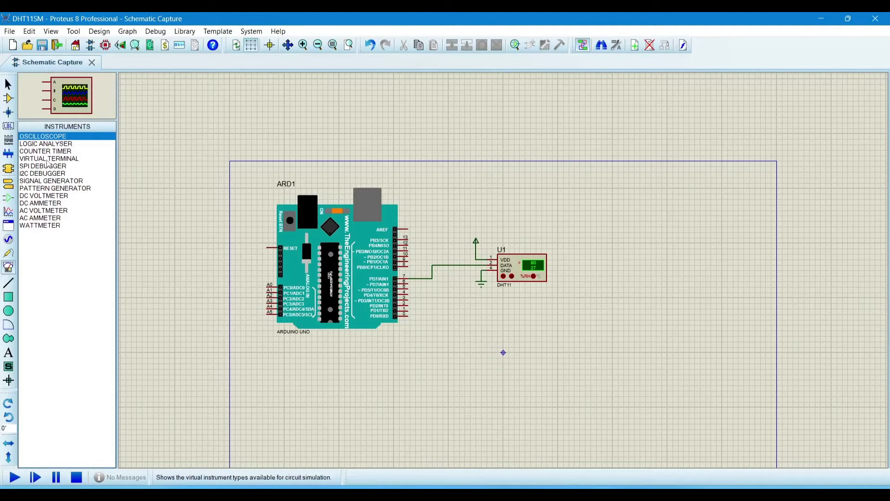
Choose the VIRTUAL TERMINAL instrument to place below the DHT11
{"action": "left_click", "coordinate": [47, 158]}
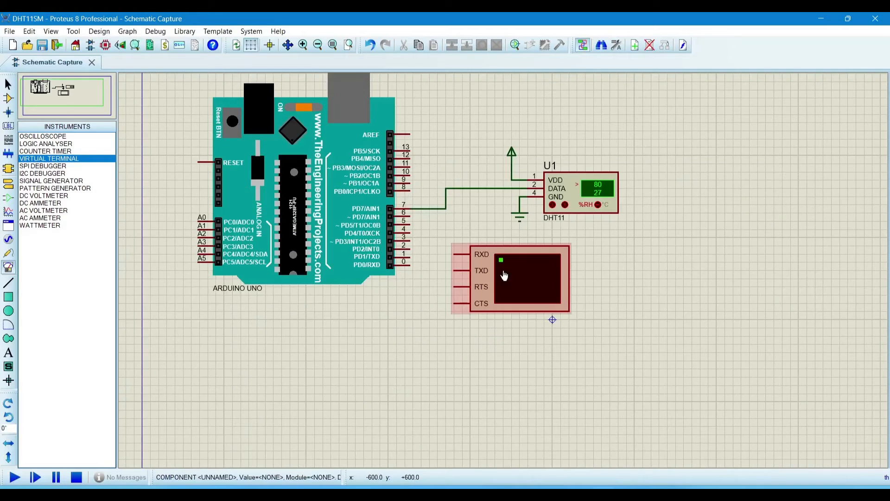
{"action": "mouse_move", "coordinate": [550, 287]}
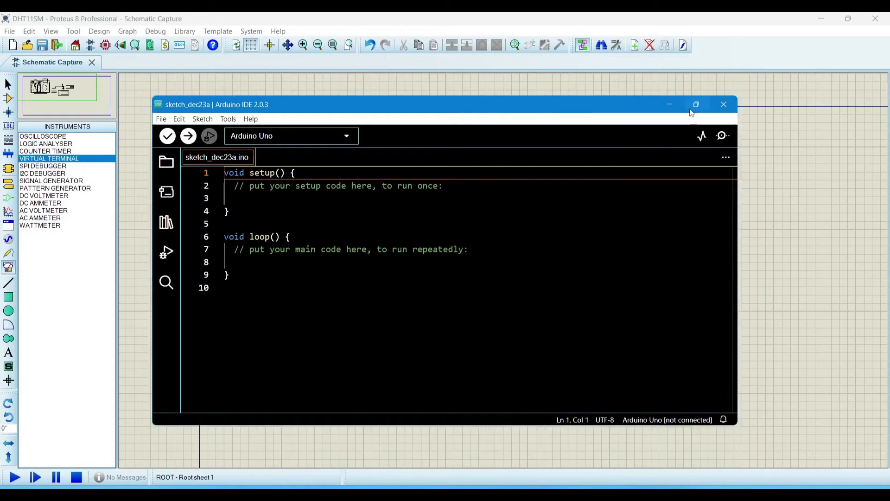
Maximize the windows and open the DHT11 Serial Monitor code file on GitHub
{"action": "left_click", "coordinate": [695, 104]}
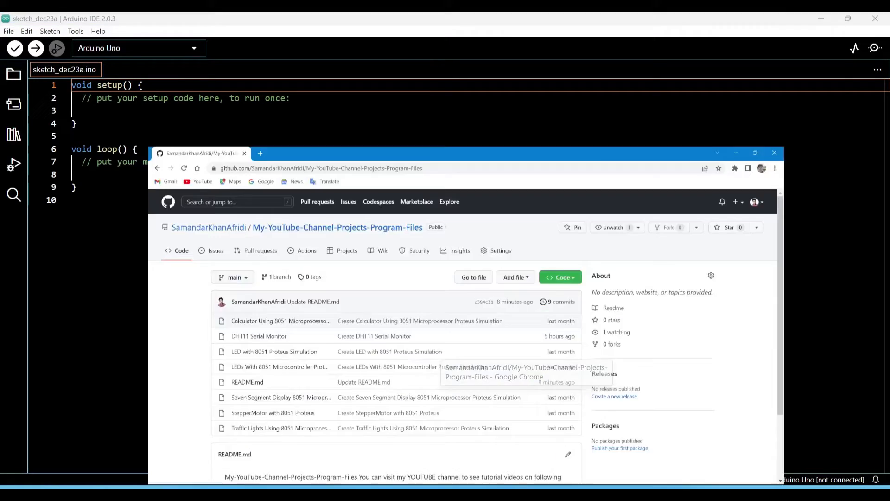
{"action": "left_click", "coordinate": [754, 152]}
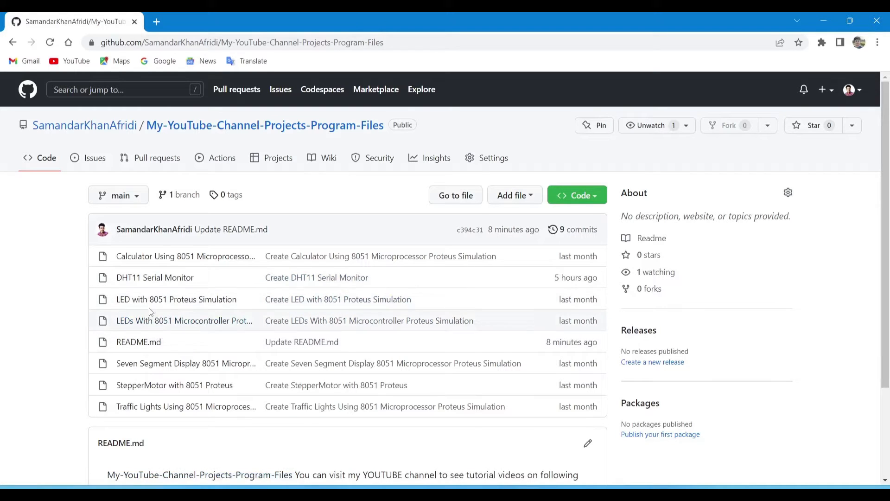
{"action": "mouse_move", "coordinate": [157, 282]}
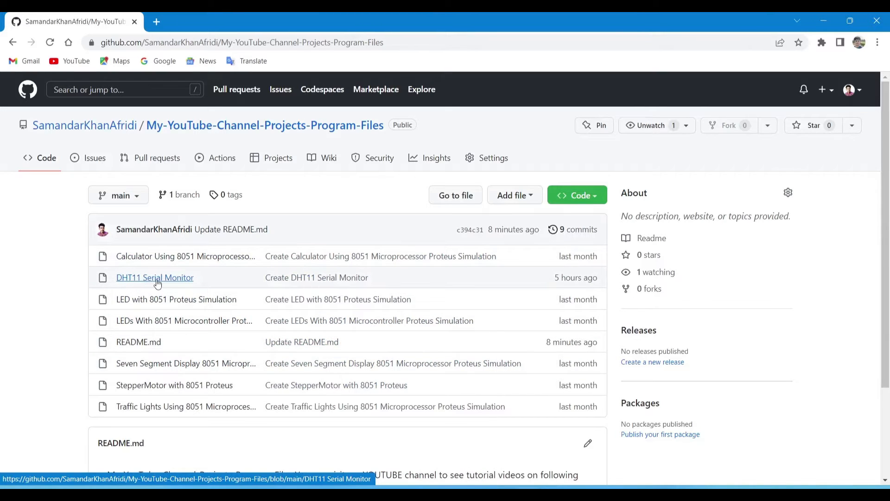
{"action": "mouse_move", "coordinate": [167, 282]}
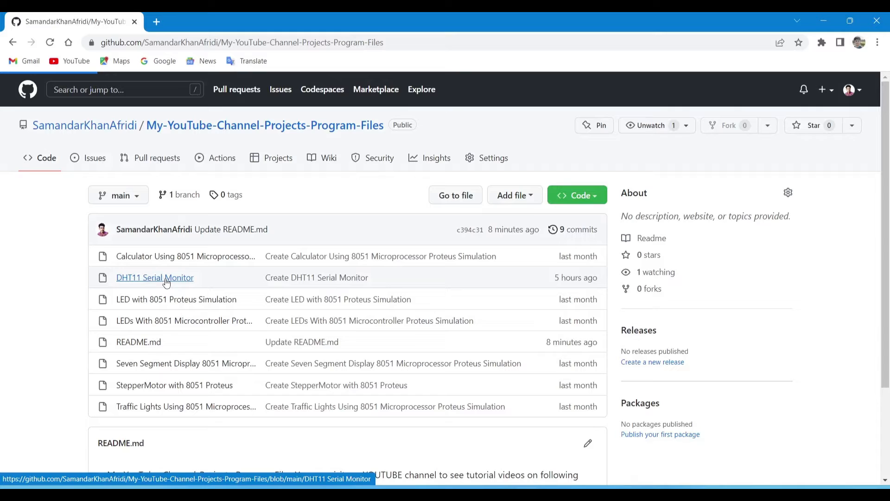
{"action": "left_click", "coordinate": [154, 277]}
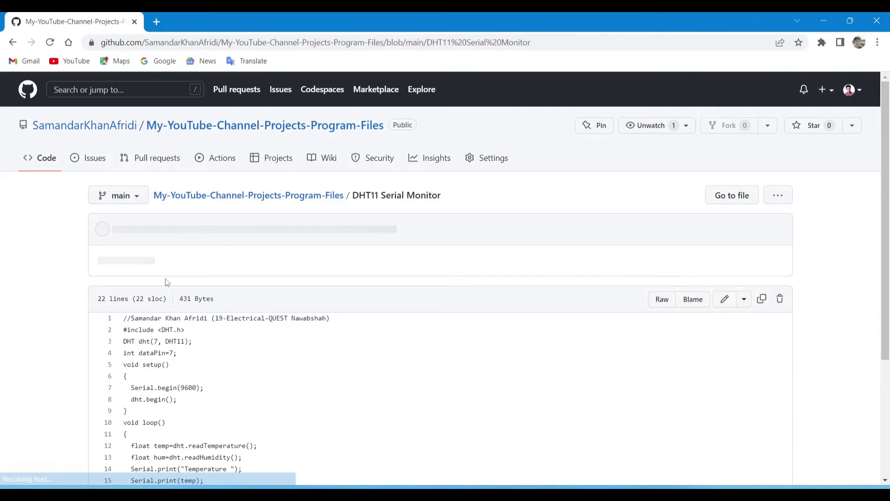
{"action": "scroll", "scroll_direction": "down", "scroll_amount": 3}
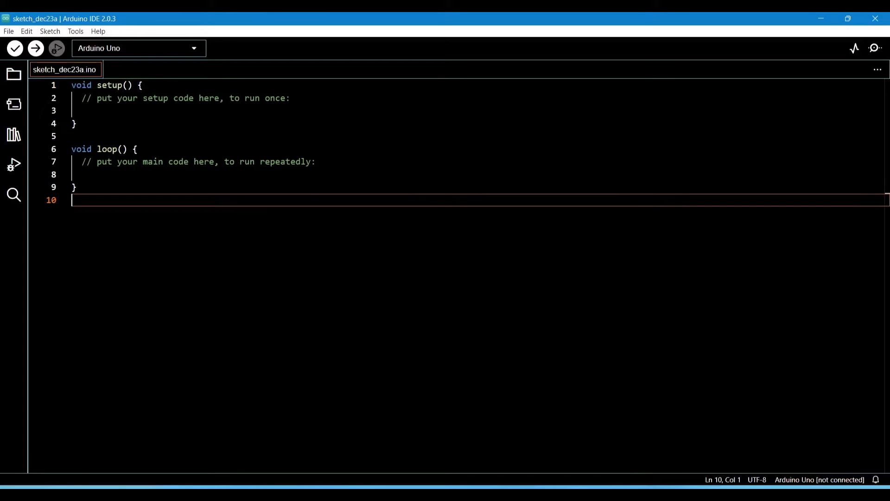
Select all sketch text to replace it with the pasted DHT11 code
{"action": "key", "text": "ctrl+a"}
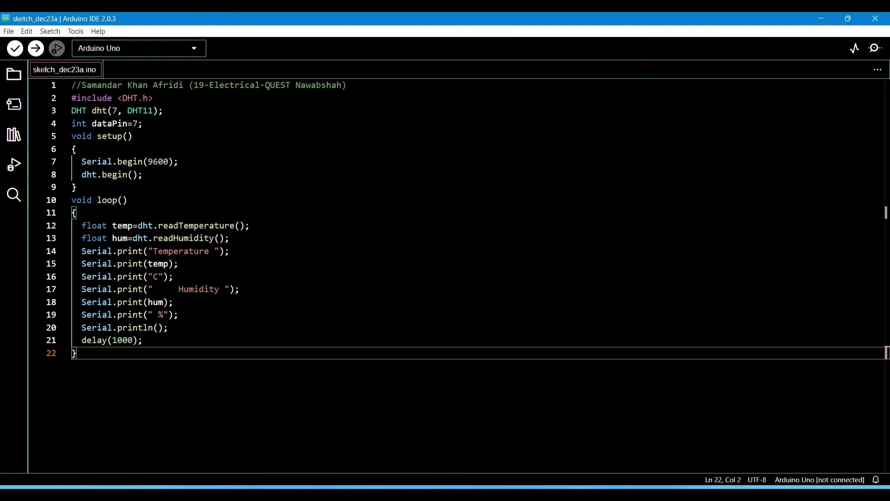
{"action": "mouse_move", "coordinate": [79, 111]}
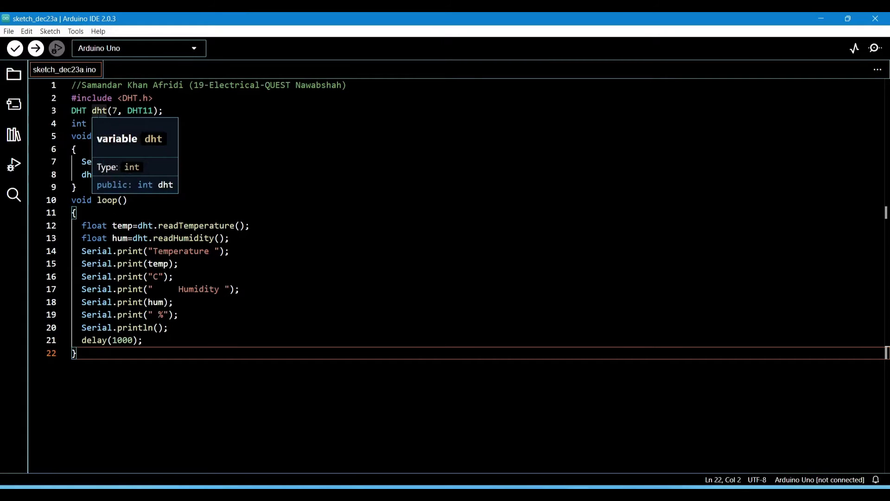
{"action": "type", "text": "dataPin=7;"}
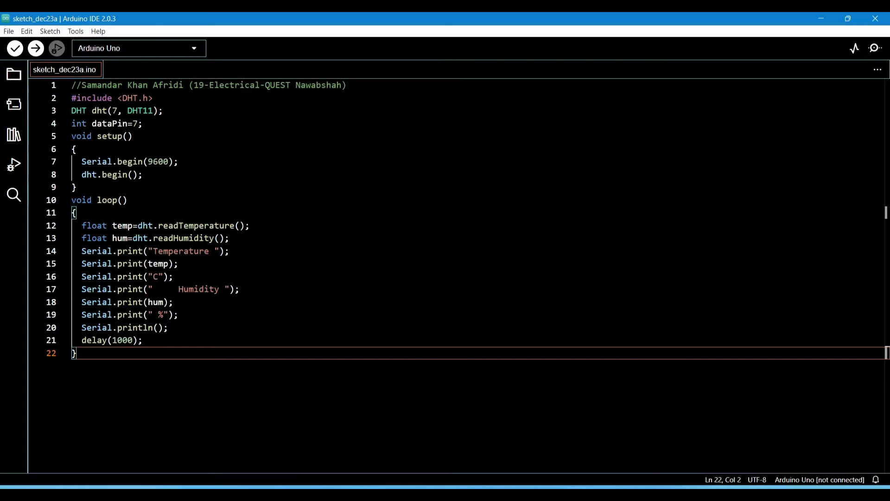
{"action": "mouse_move", "coordinate": [45, 72]}
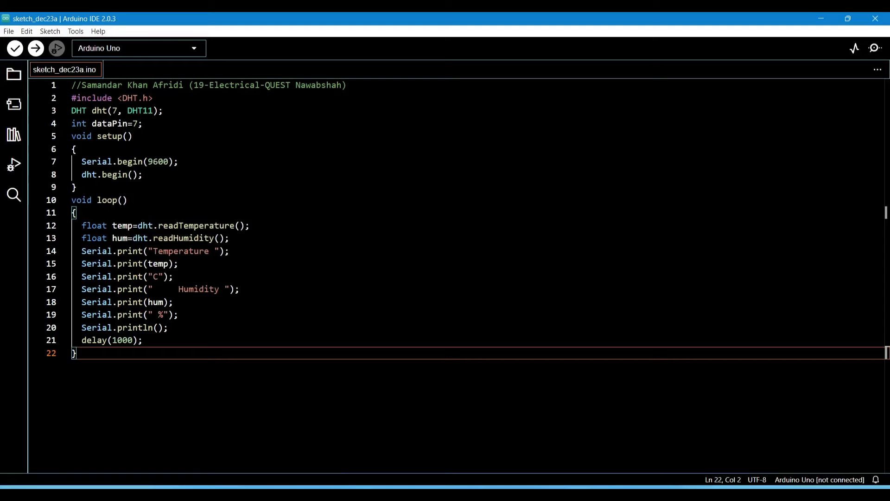
Verify the DHT11 sketch so compilation messages appear in the Output panel
{"action": "left_click", "coordinate": [8, 31]}
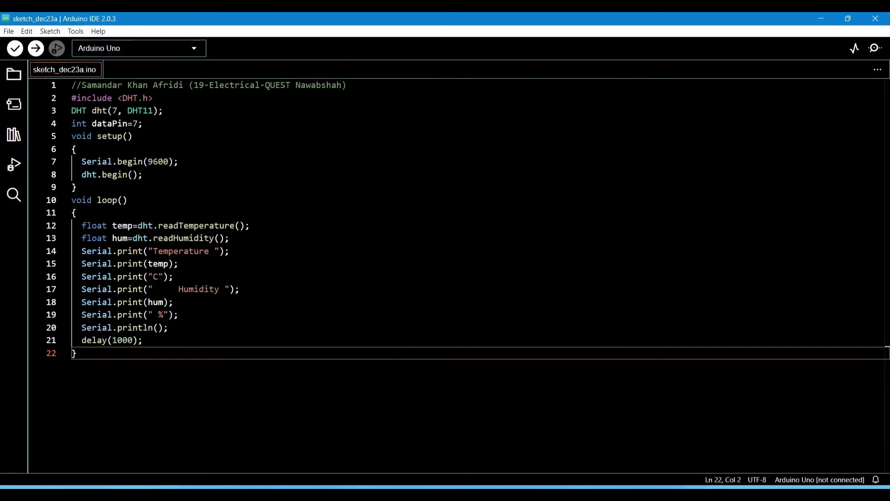
{"action": "left_click", "coordinate": [15, 48]}
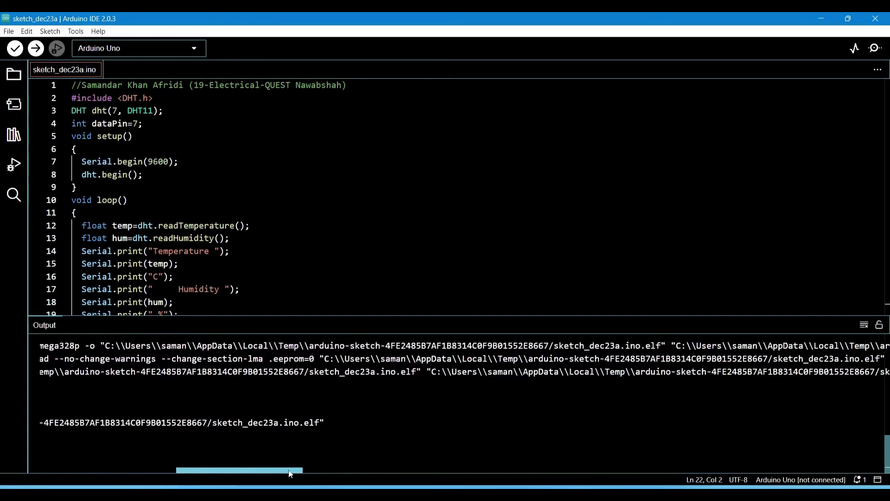
Select the sketch_dec23a.ino.hex file path in the Output panel
{"action": "left_click_drag", "start_coordinate": [238, 471], "coordinate": [270, 471]}
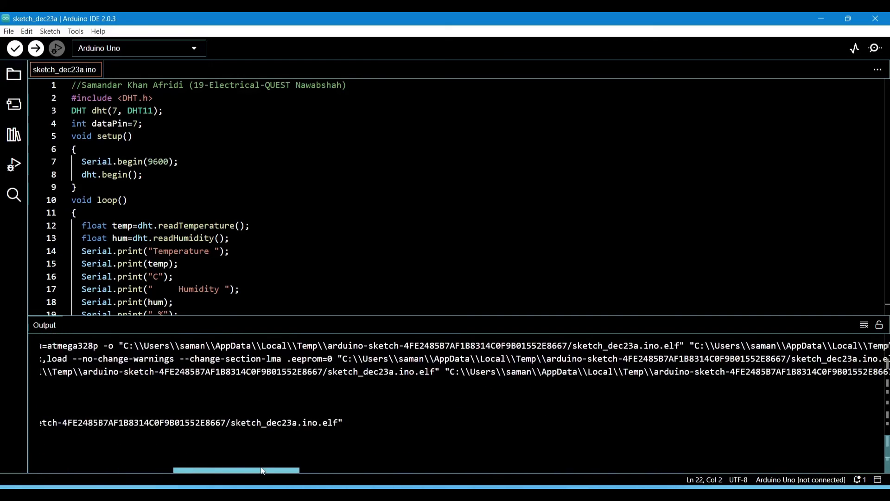
{"action": "left_click_drag", "start_coordinate": [236, 471], "coordinate": [270, 471]}
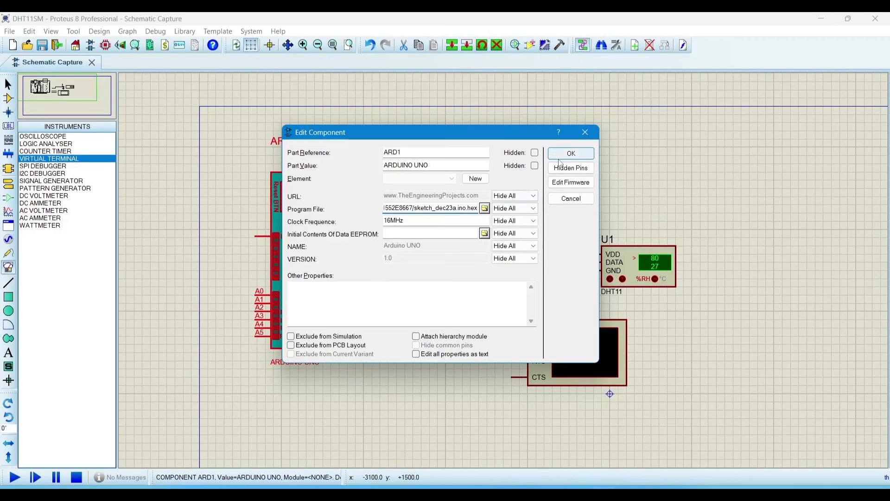
Confirm the compiled program file on the Arduino Uno in Edit Component
{"action": "left_click", "coordinate": [571, 153]}
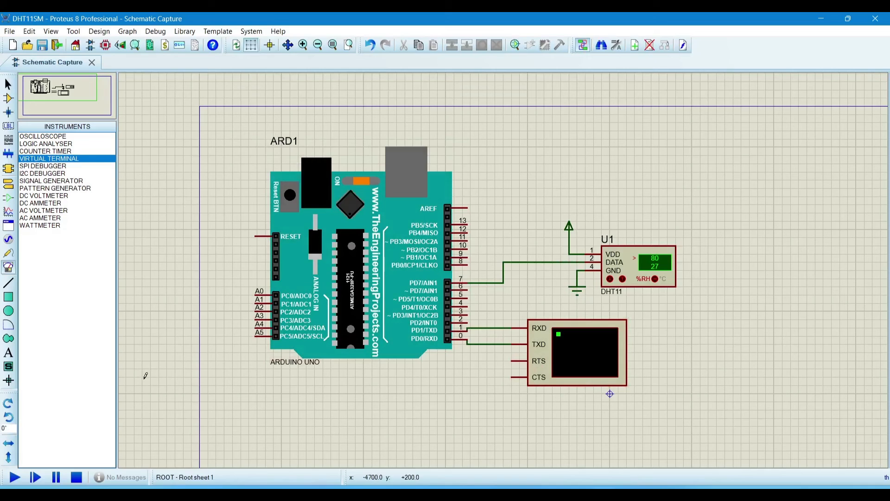
{"action": "left_click", "coordinate": [653, 270]}
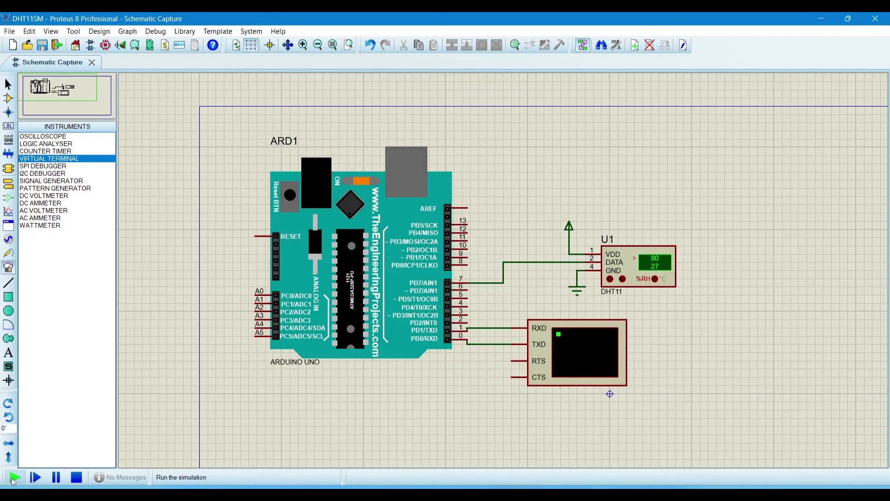
Start the simulation so the Virtual Terminal prints DHT11 temperature and humidity readings
{"action": "left_click", "coordinate": [14, 477]}
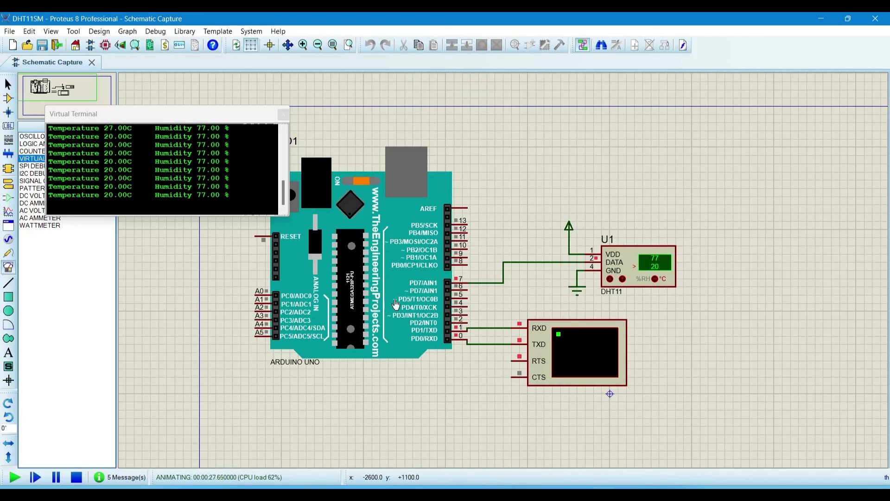
{"action": "mouse_move", "coordinate": [381, 295]}
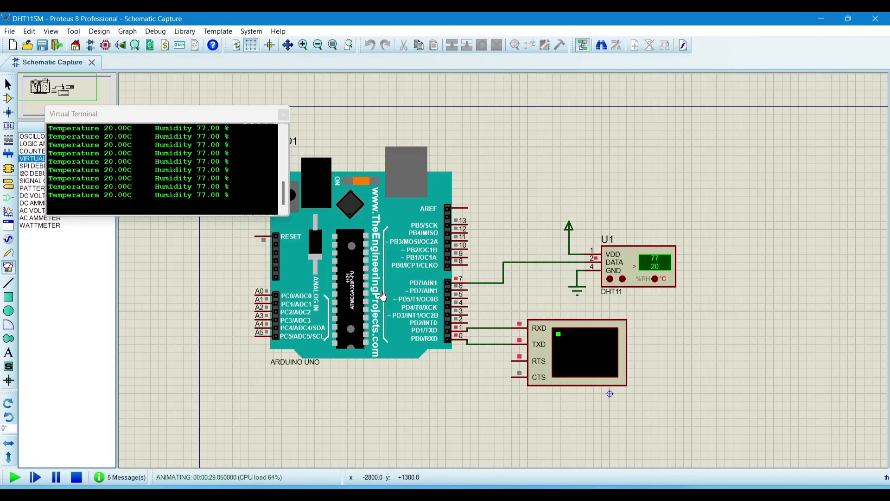